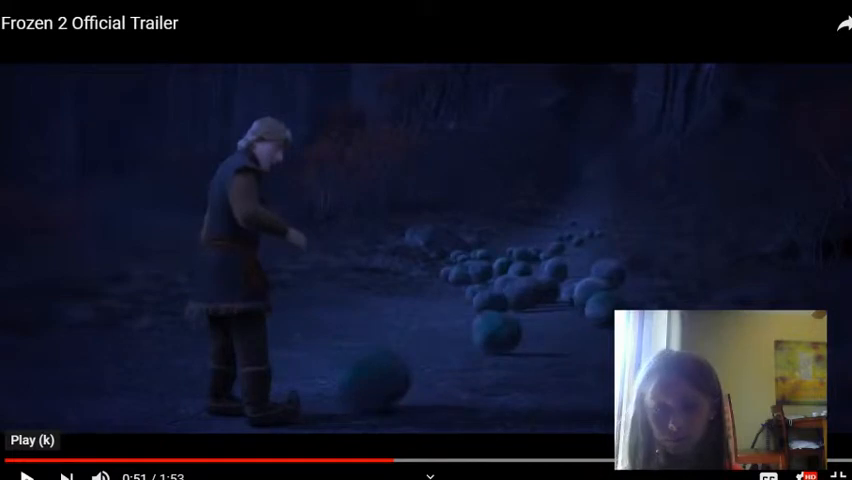
Resume the Frozen 2 trailer and pause it on the Disney Frozen II title card.
left_click(24, 476)
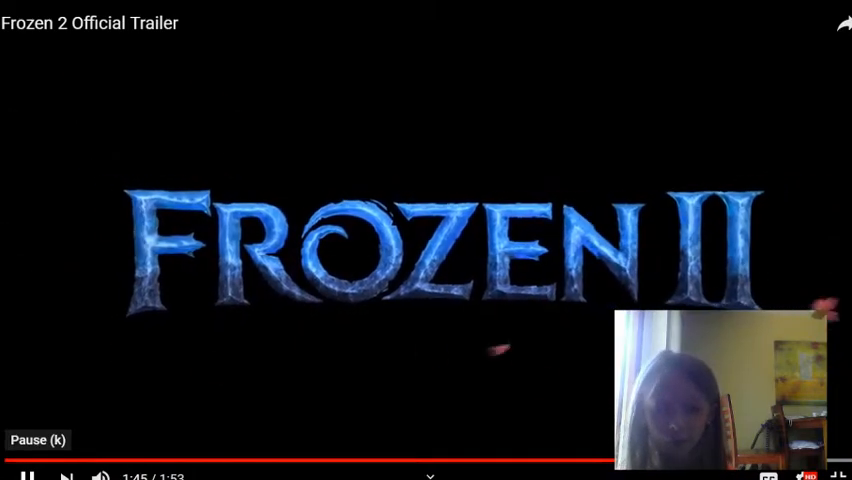
left_click(26, 476)
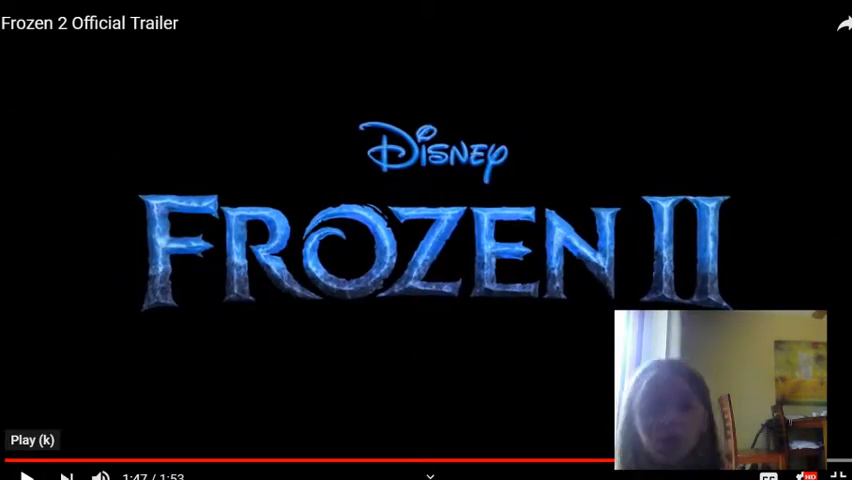